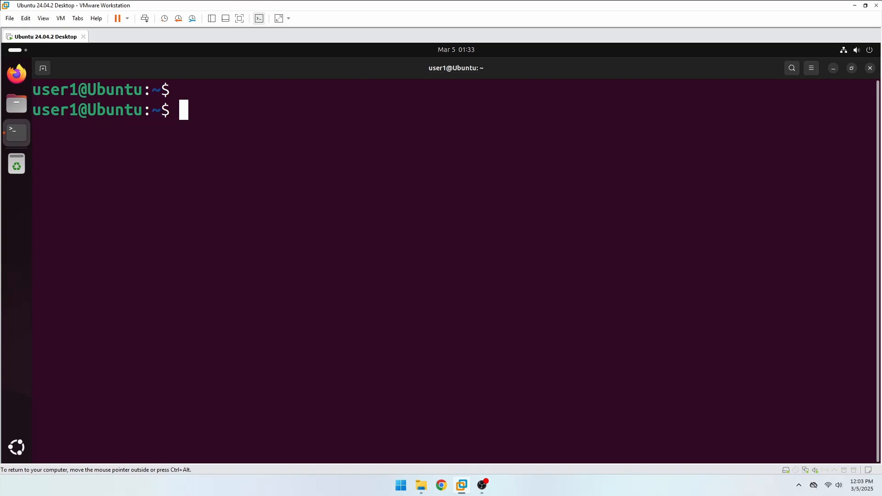
Run sudo apt update and sudo apt install xrdp to install the xrdp server
type("sudo apt update")
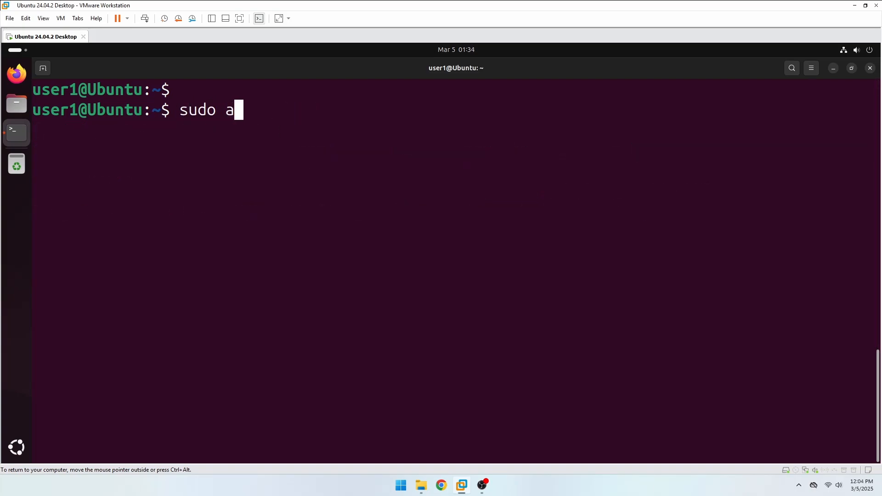
type("pt install x")
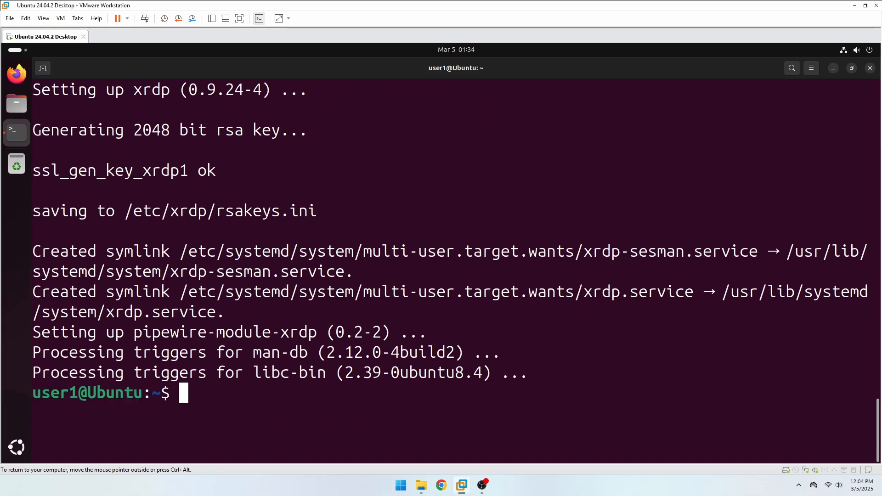
type("sudo")
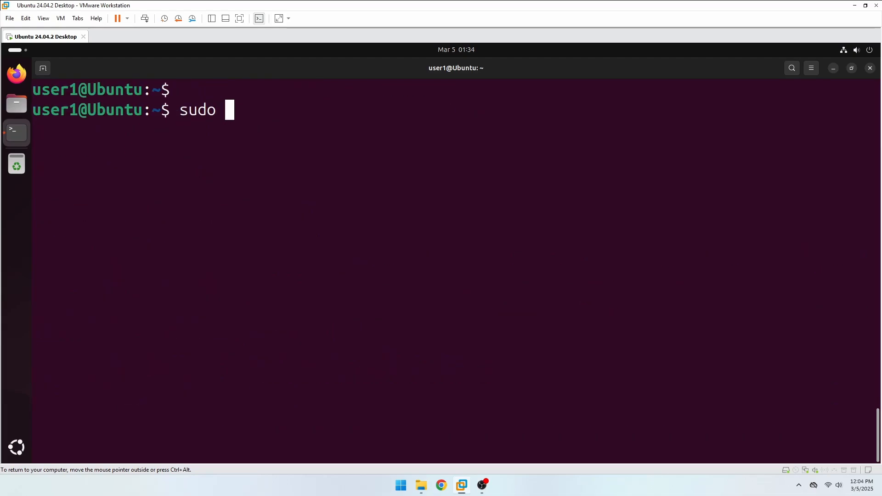
Check the xrdp service status with systemctl and list the /etc/xrdp files
type("systemctl")
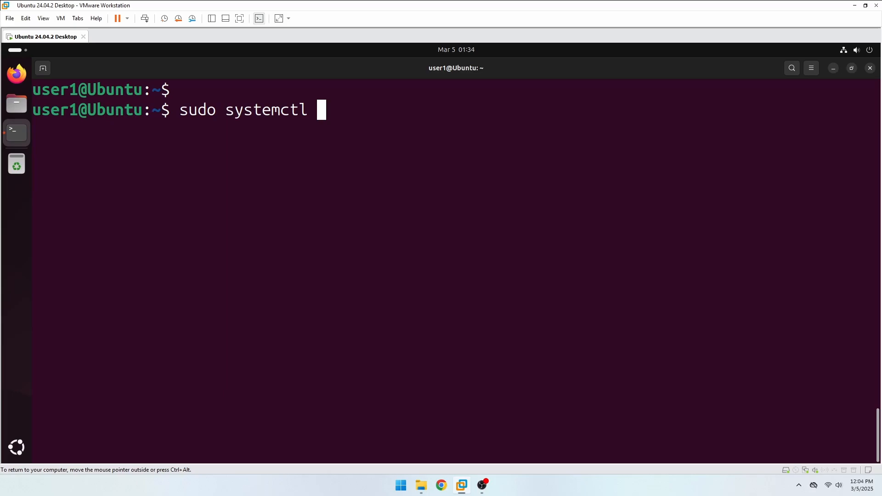
type("status x")
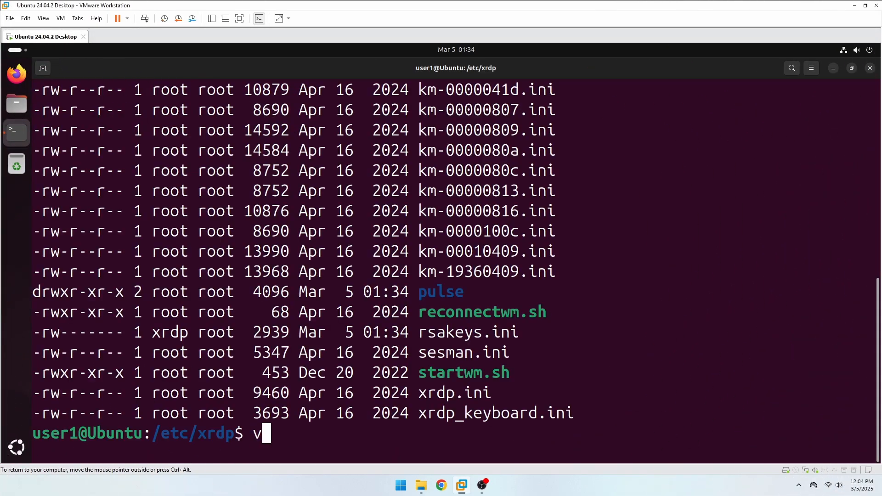
View xrdp.ini in vim, scrolling to the port=3389 line, then quit
type("im xrdp.")
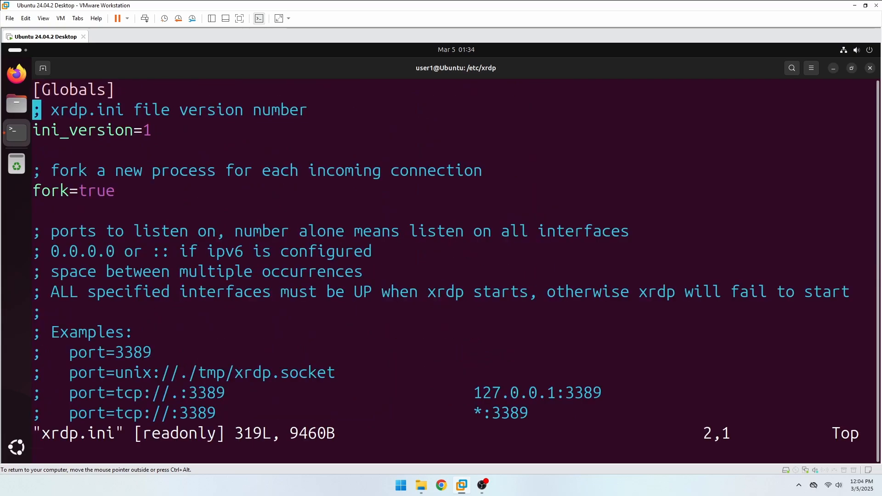
scroll("down", 3)
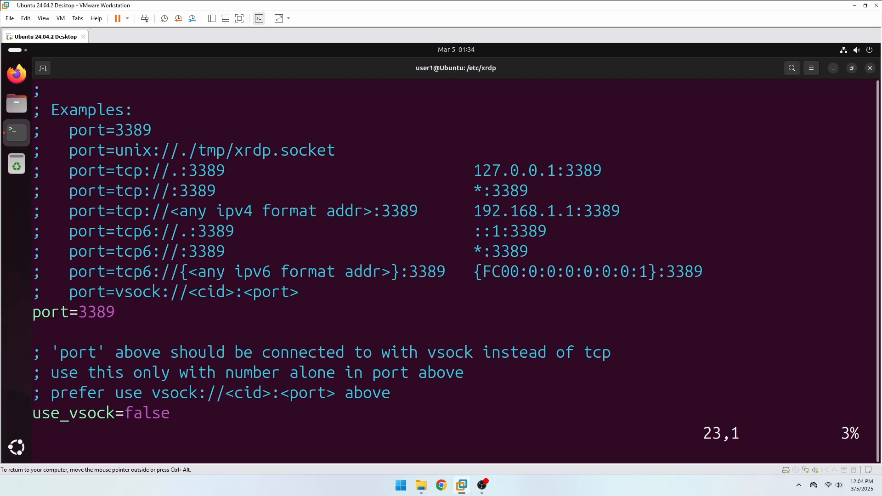
type("cd")
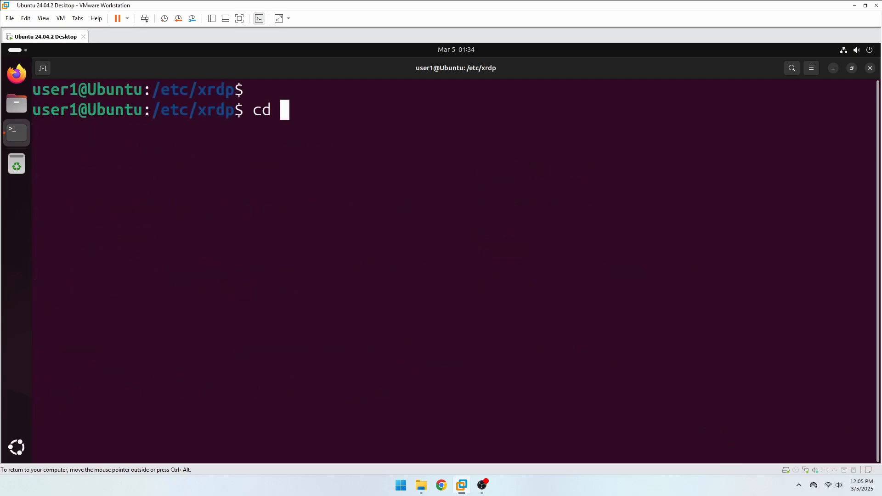
List xrdp logs in /var/log with grep and show the 192.168.1.247 address
type("/var/log/")
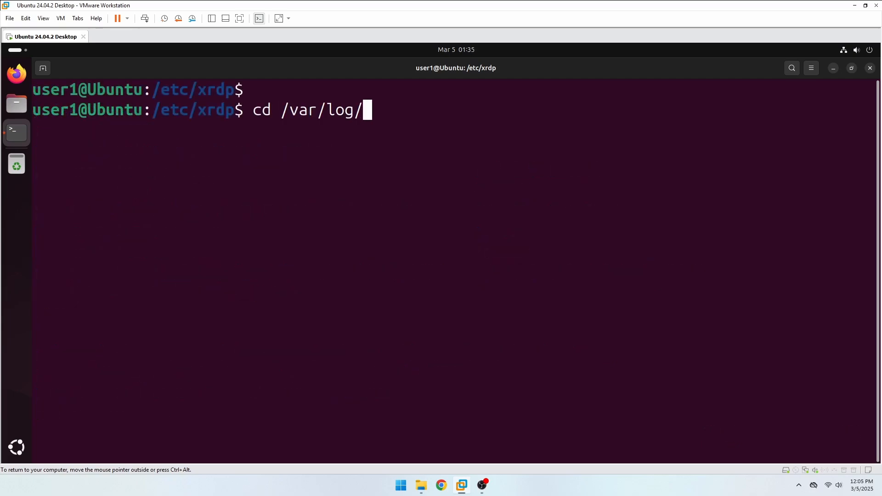
type("ls -l")
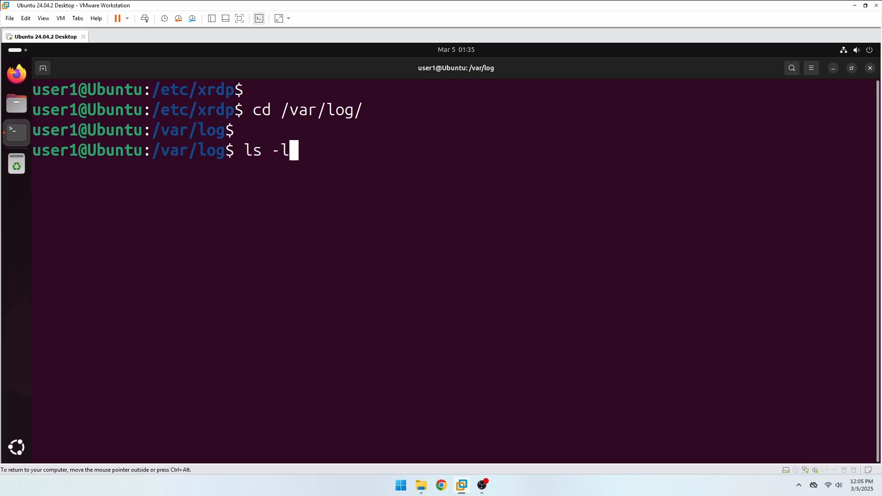
type("| grep x")
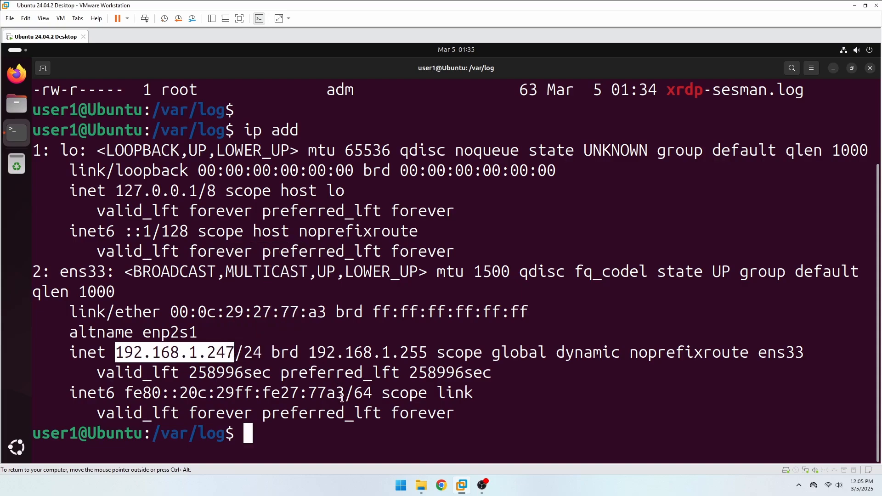
Connect to 192.168.1.247 with Remote Desktop Connection and submit the xrdp login
left_click(400, 484)
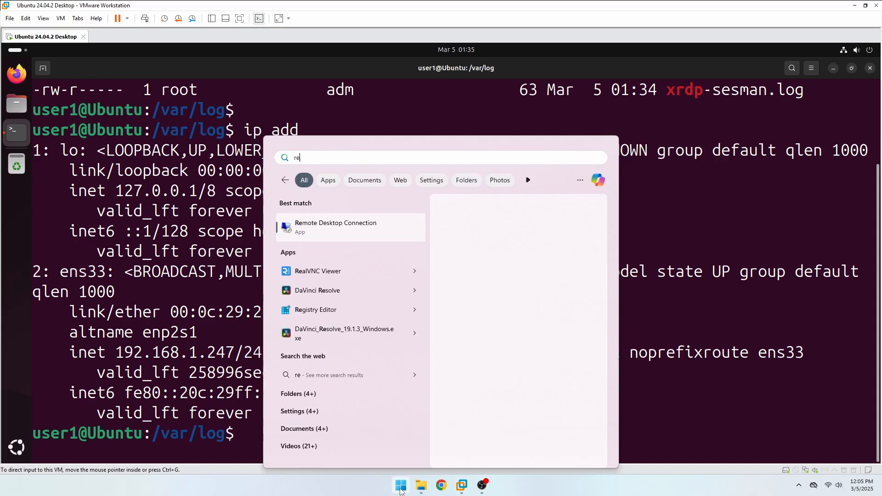
left_click(335, 227)
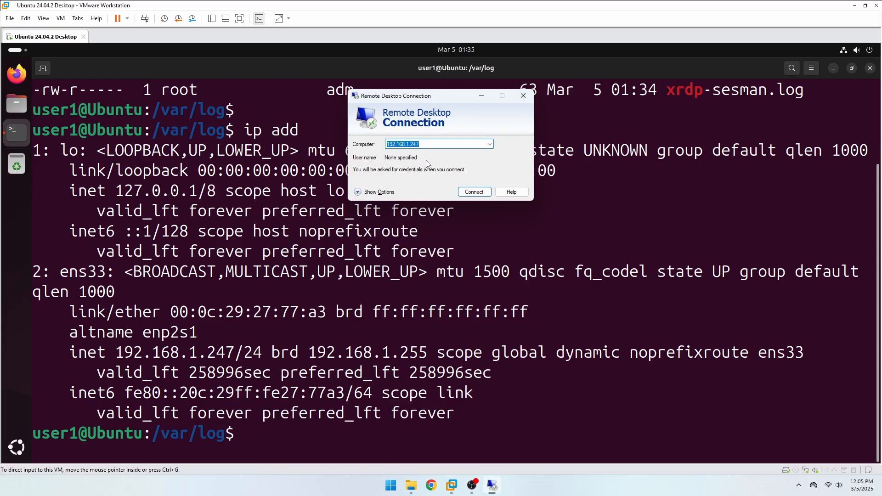
left_click(473, 192)
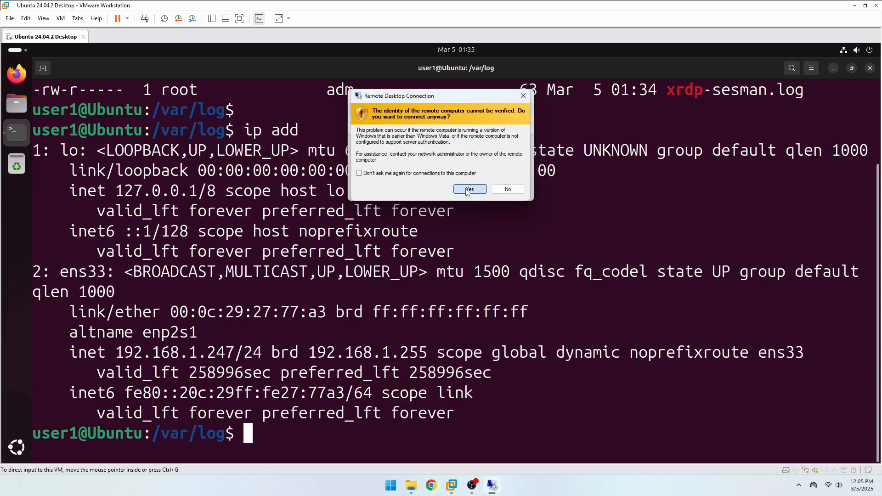
left_click(469, 188)
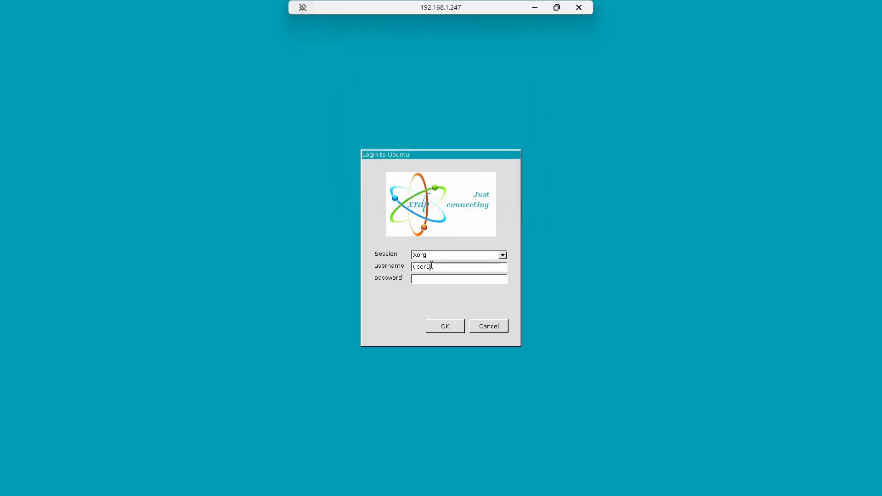
type("password")
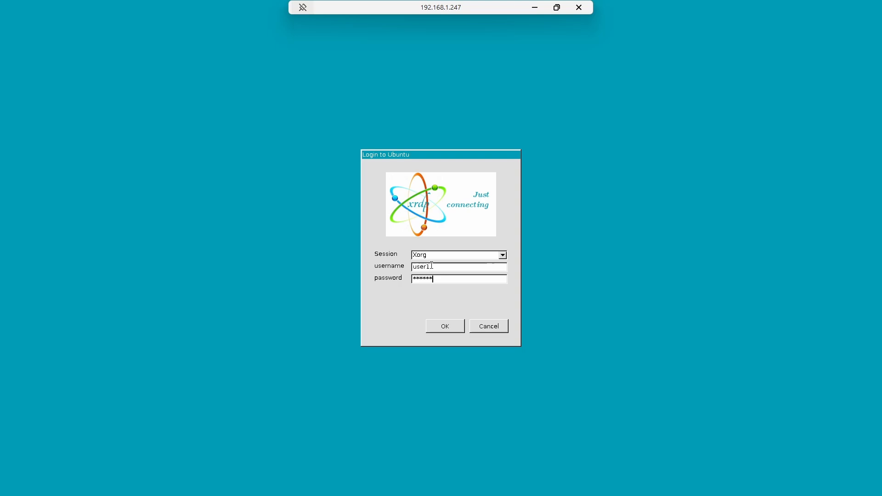
left_click(444, 326)
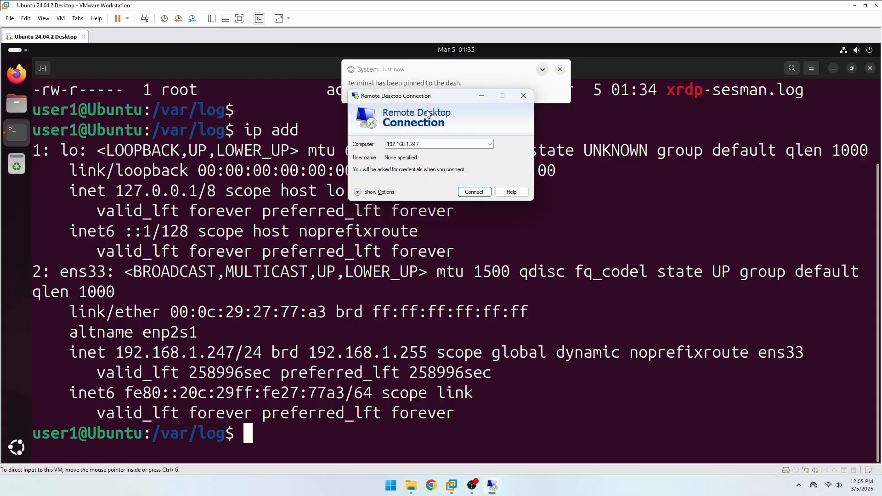
Move the connection window aside and exit the Ubuntu terminal
left_click_drag(394, 95, 434, 105)
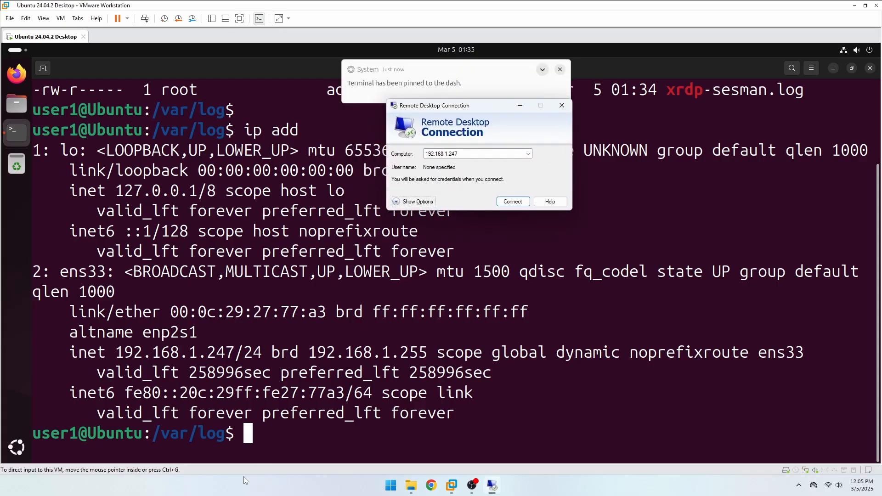
left_click(560, 105)
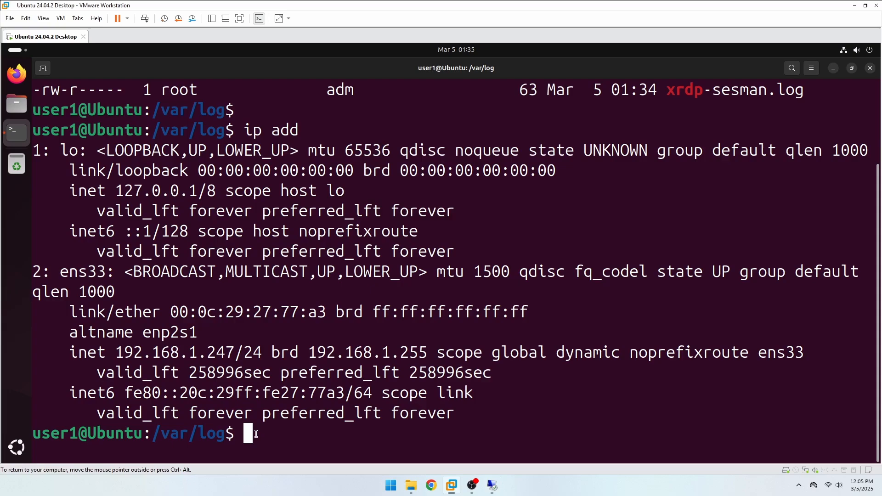
type("exit")
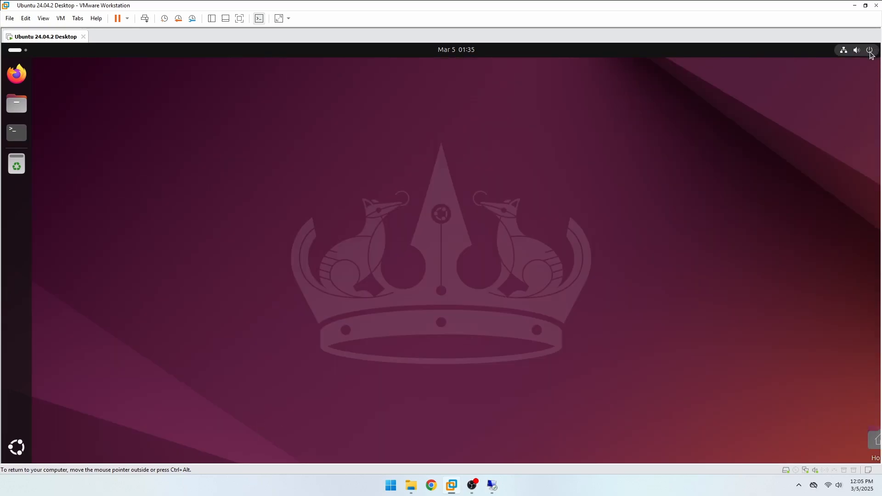
Enter the user's name and password on the xrdp login screen and submit
left_click(868, 50)
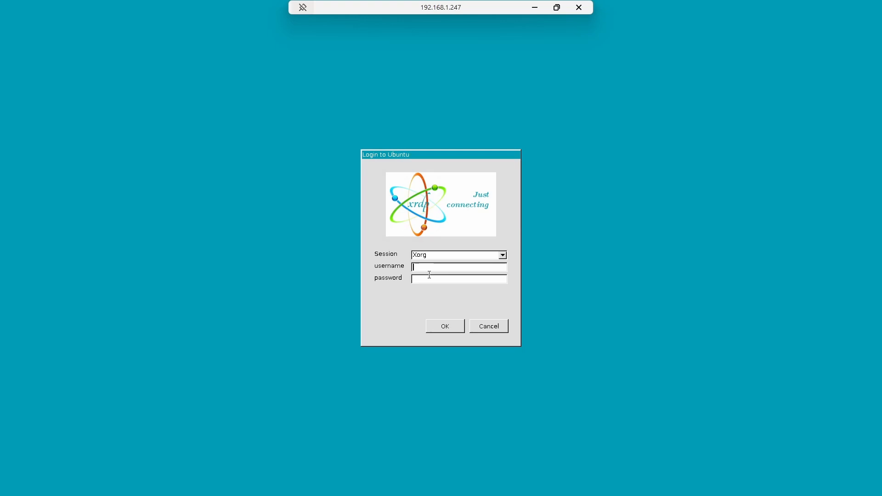
type("user")
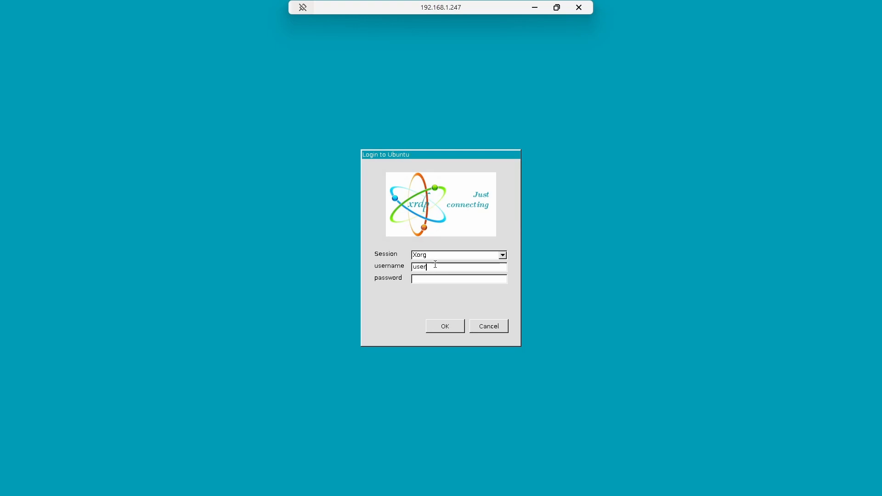
left_click(443, 326)
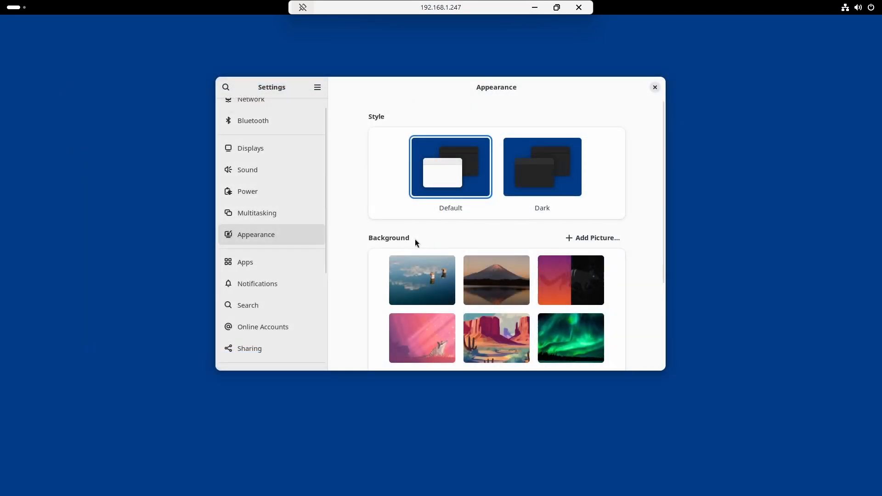
Set the painted tree landscape as the desktop background and close Settings
scroll("down", 3)
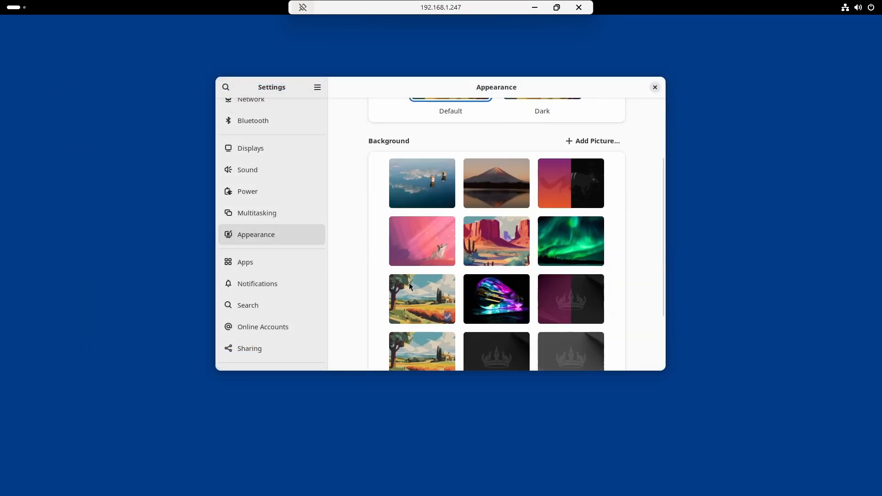
left_click(421, 298)
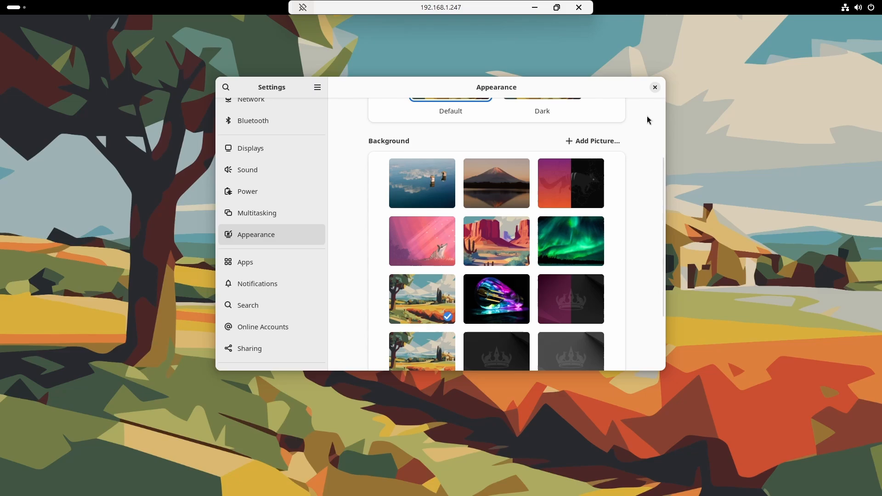
left_click(578, 7)
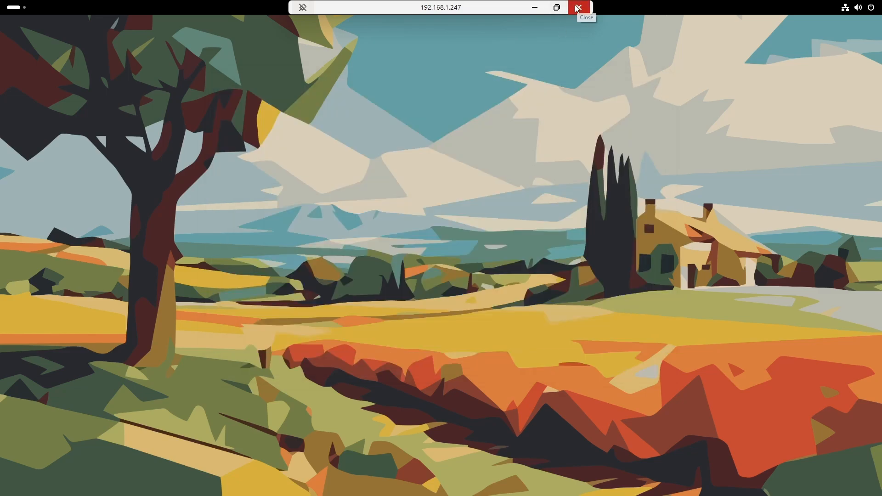
Log out of the remote session via the system menu's Power Off options
left_click(868, 8)
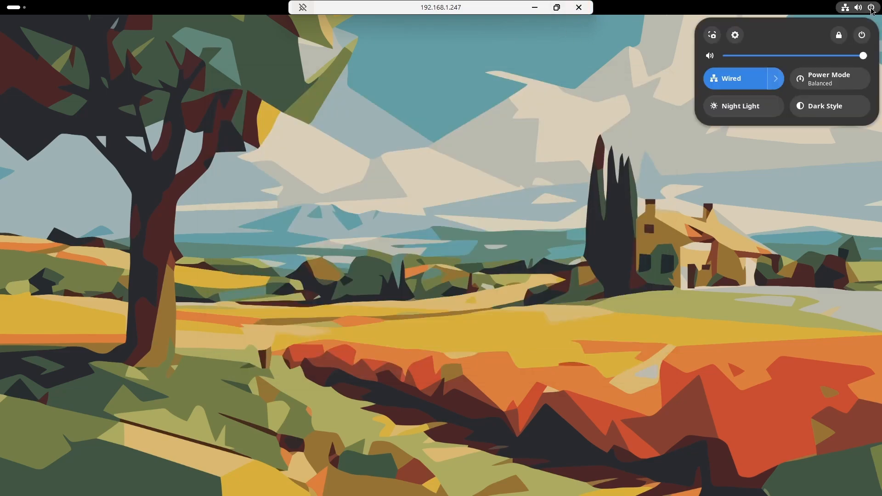
left_click(860, 34)
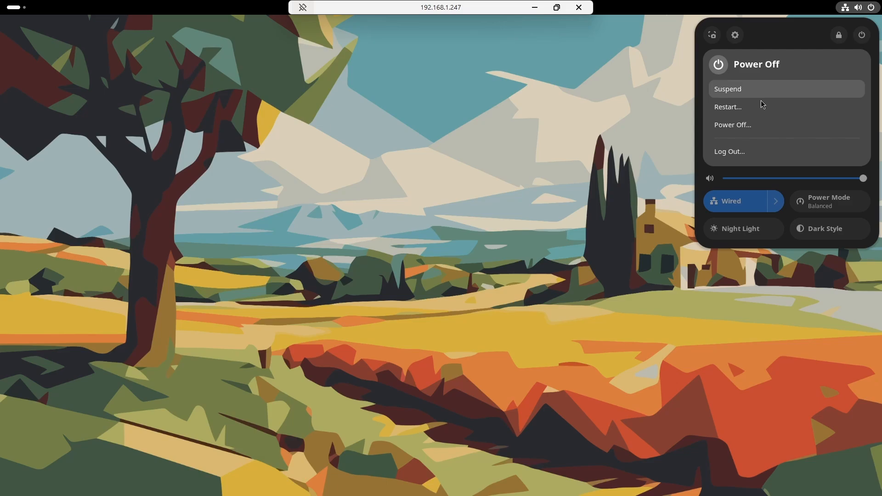
left_click(729, 151)
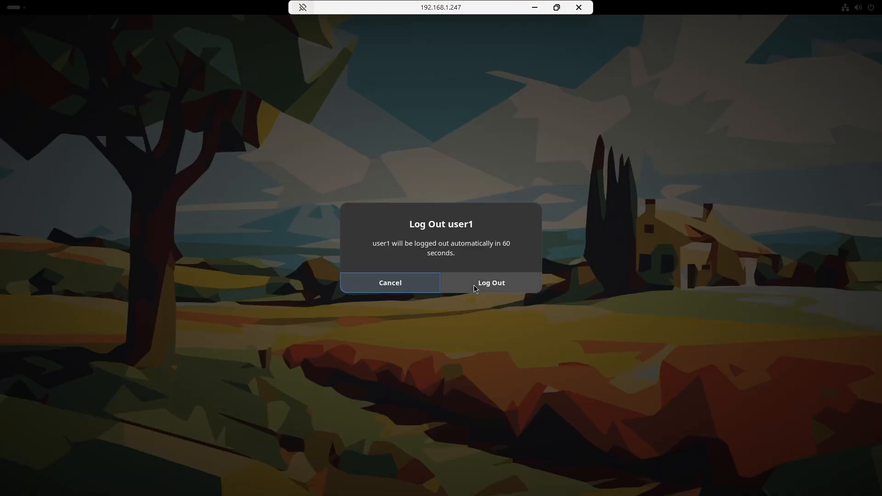
left_click(490, 283)
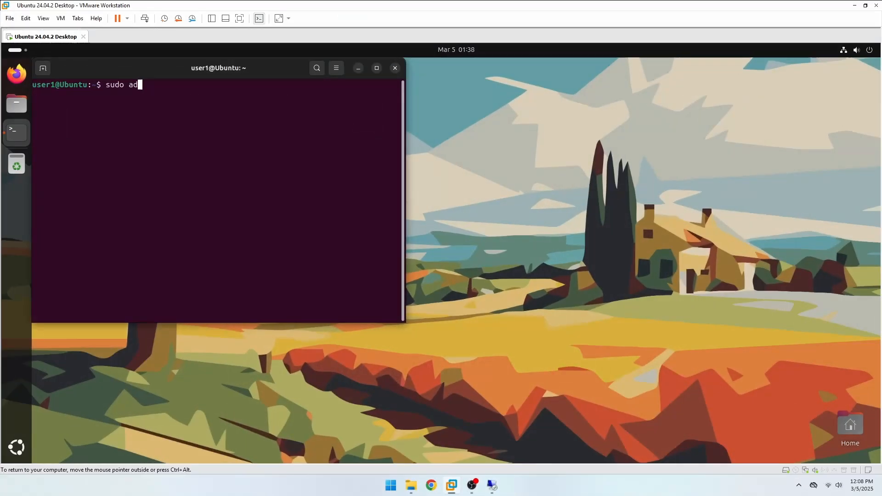
Create user2 with sudo adduser, set its password, and confirm with Y
type("duser user2")
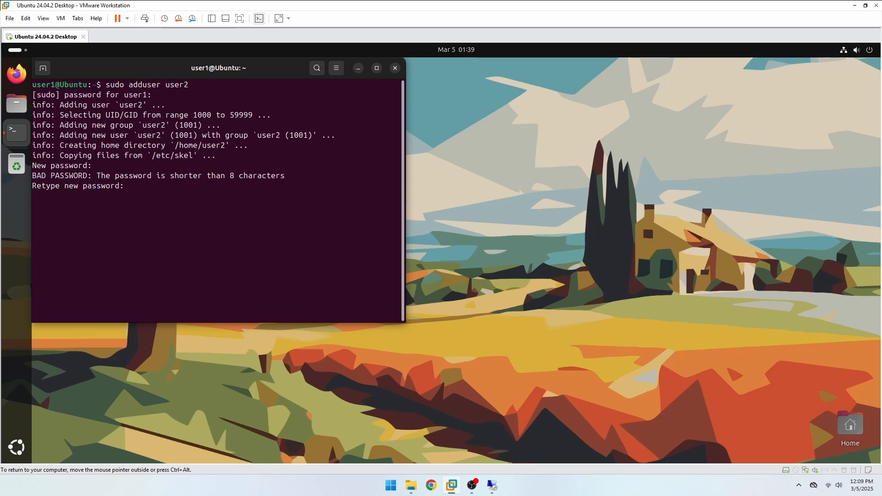
key("Return")
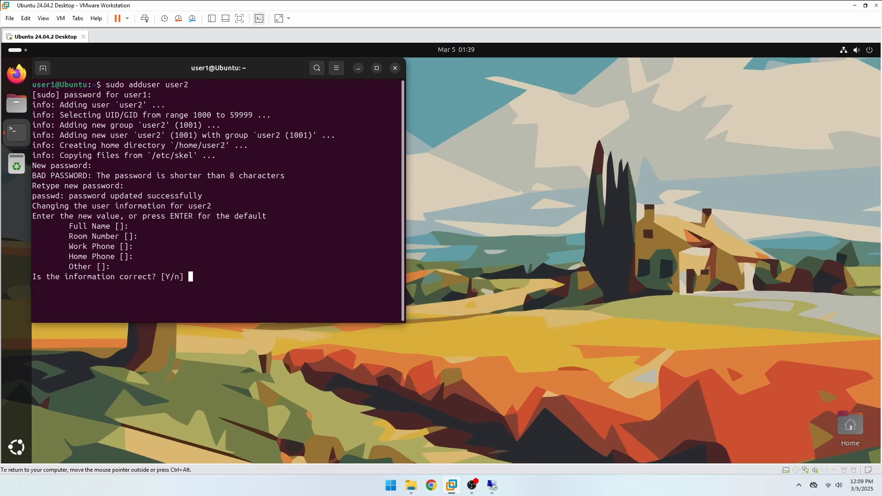
type("Y")
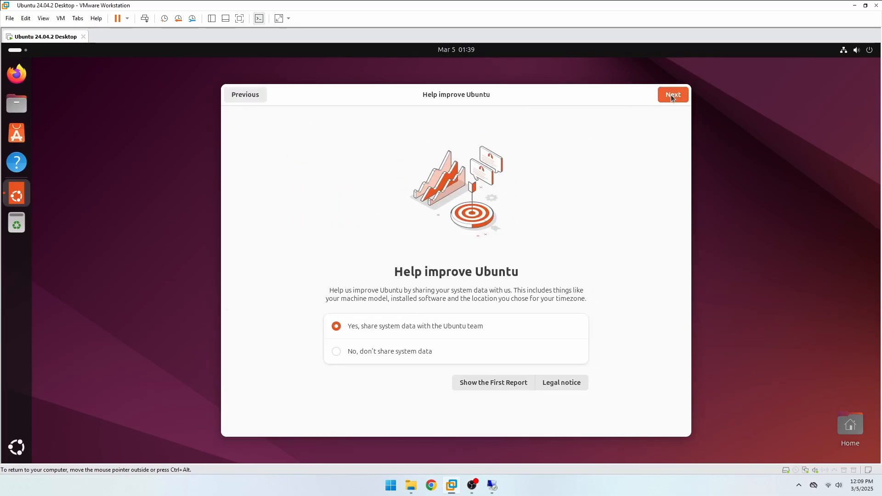
Click through the Ubuntu Welcome pages to Finish, then confirm logging user2 out
left_click(673, 94)
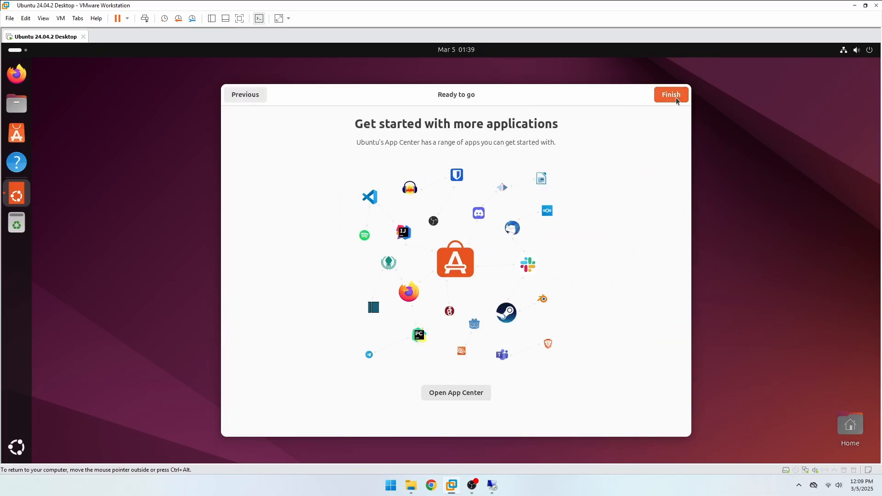
left_click(670, 95)
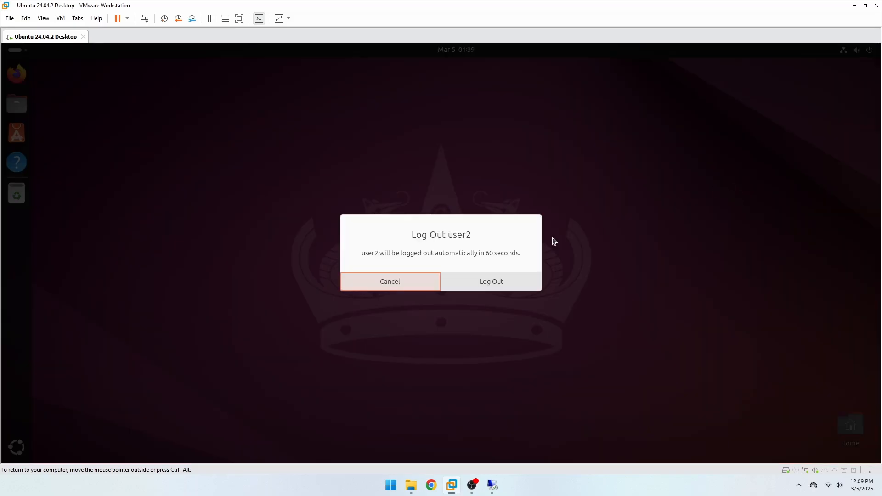
left_click(491, 281)
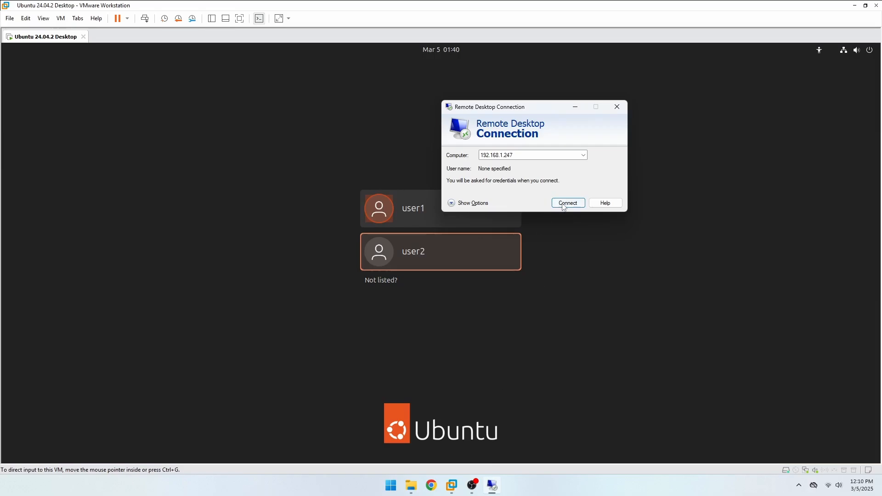
Log user2 in over xrdp, sign user1 in locally, and restore the RDP window
left_click(566, 203)
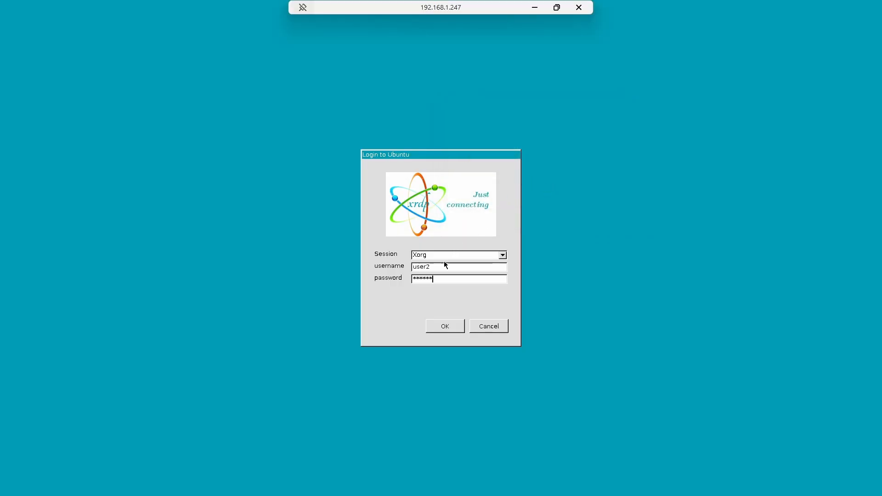
left_click(444, 326)
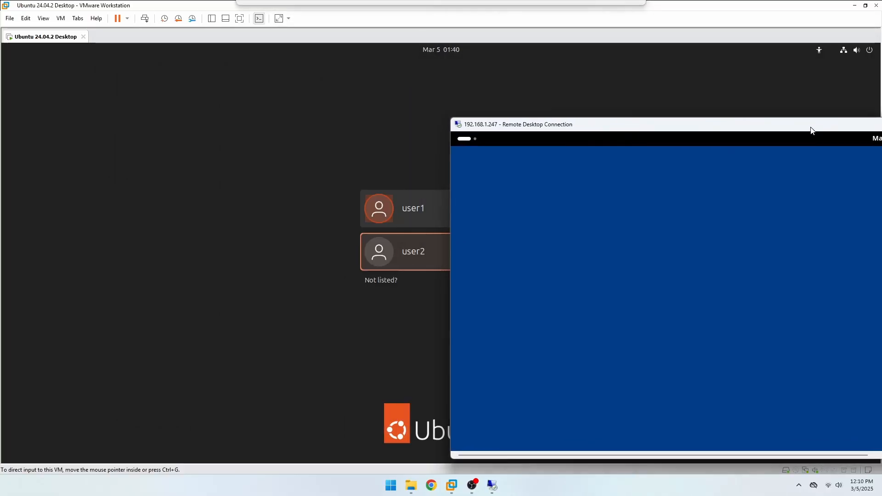
left_click(412, 207)
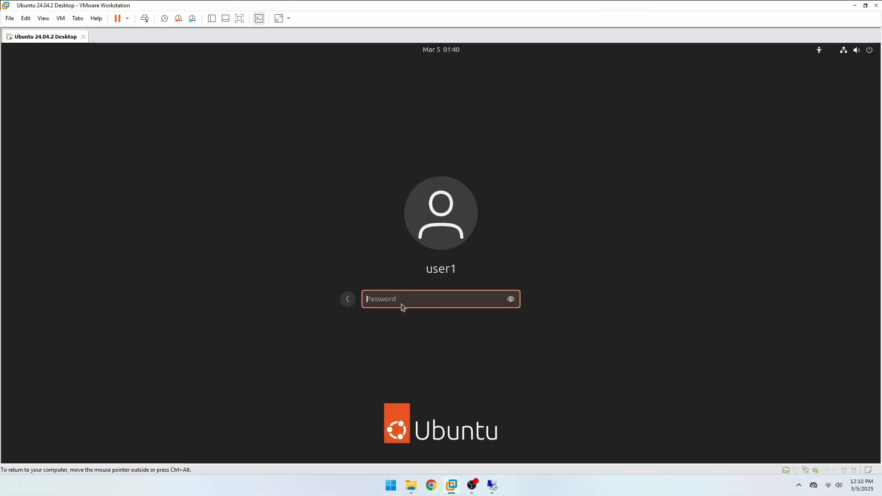
type("password")
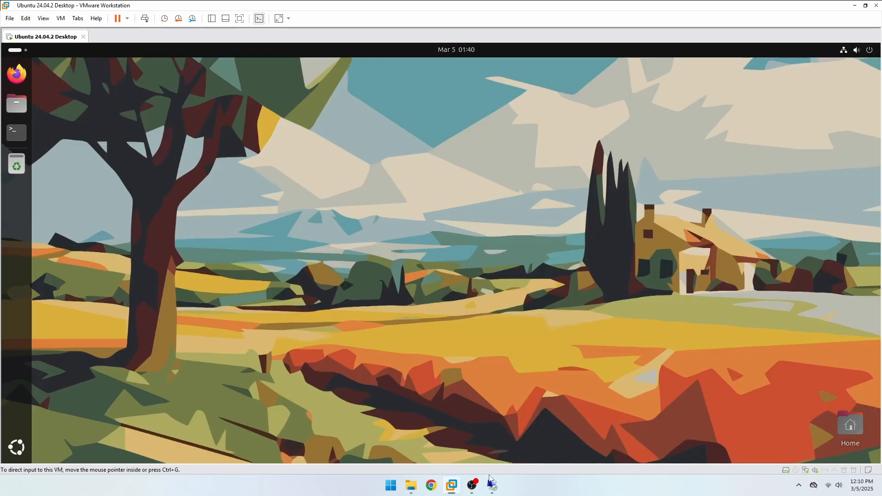
left_click(491, 485)
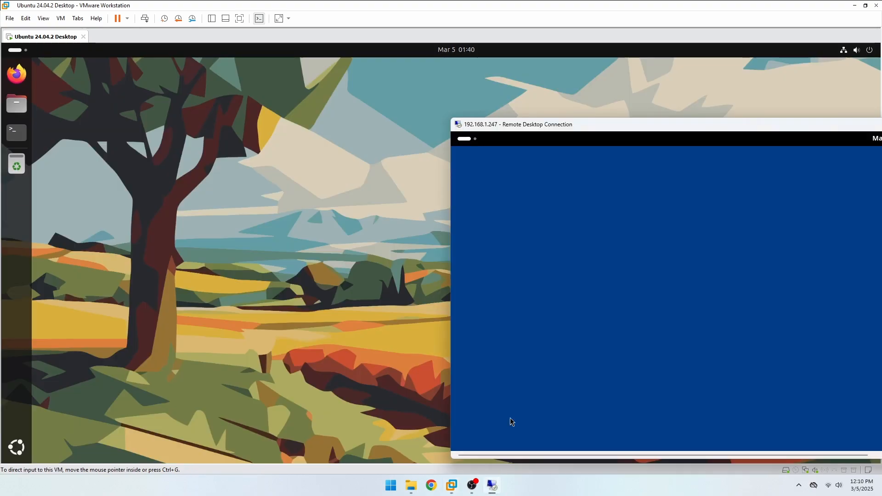